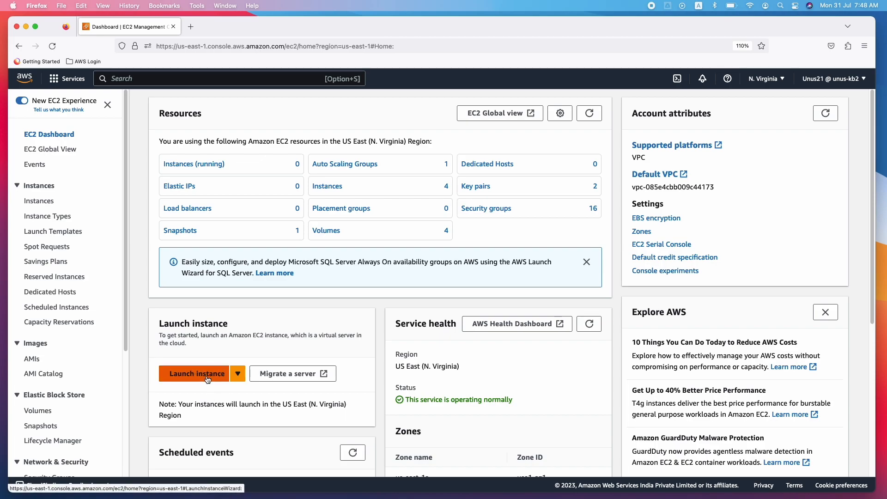
Step: Begin a new instance named web-server using the Ubuntu Server 22.04 LTS image
{"action": "left_click", "coordinate": [196, 374]}
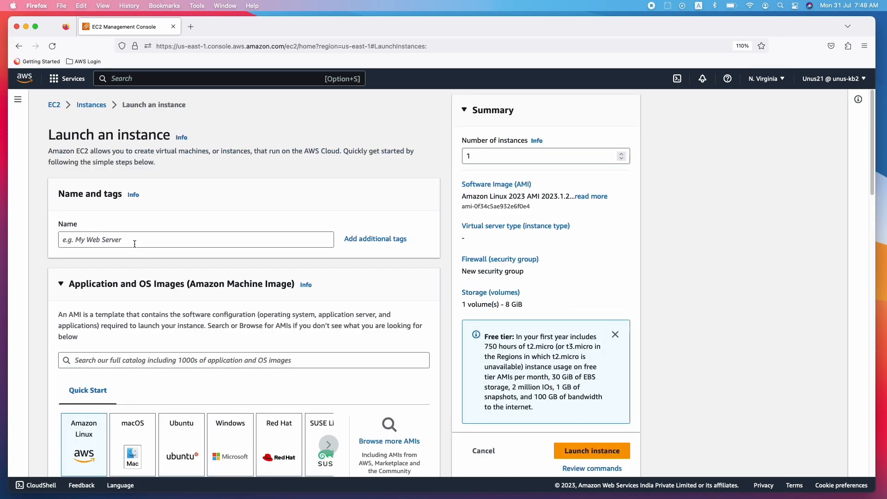
{"action": "type", "text": "web-server"}
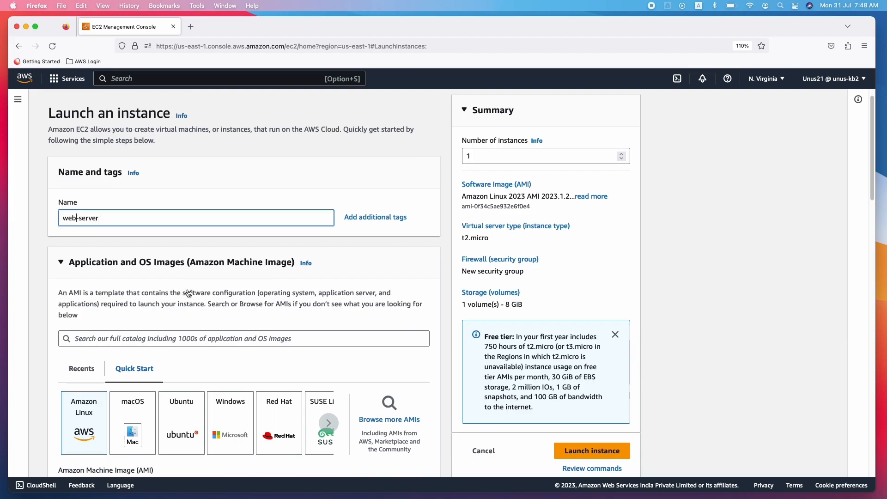
{"action": "left_click", "coordinate": [181, 304]}
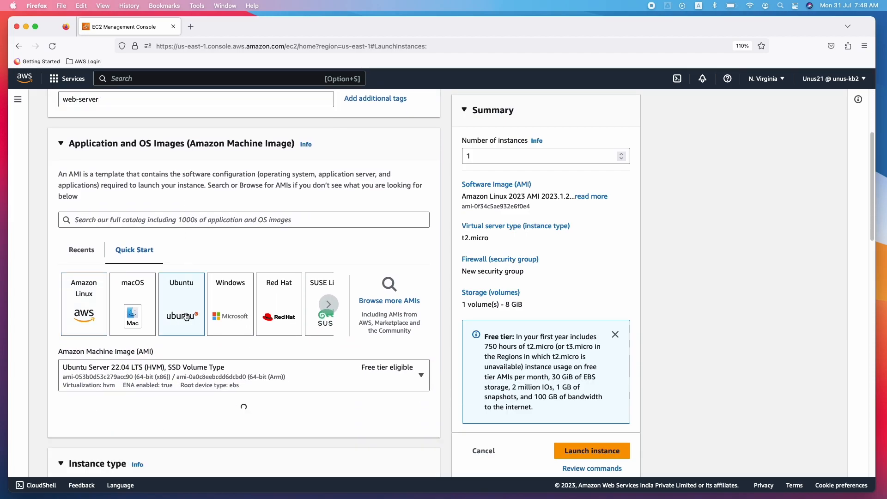
{"action": "left_click", "coordinate": [181, 304]}
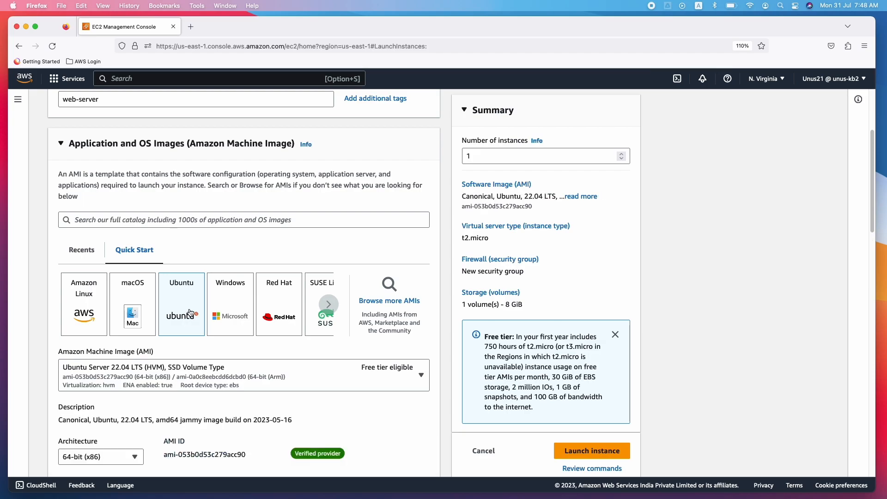
{"action": "scroll", "scroll_direction": "down", "scroll_amount": 3}
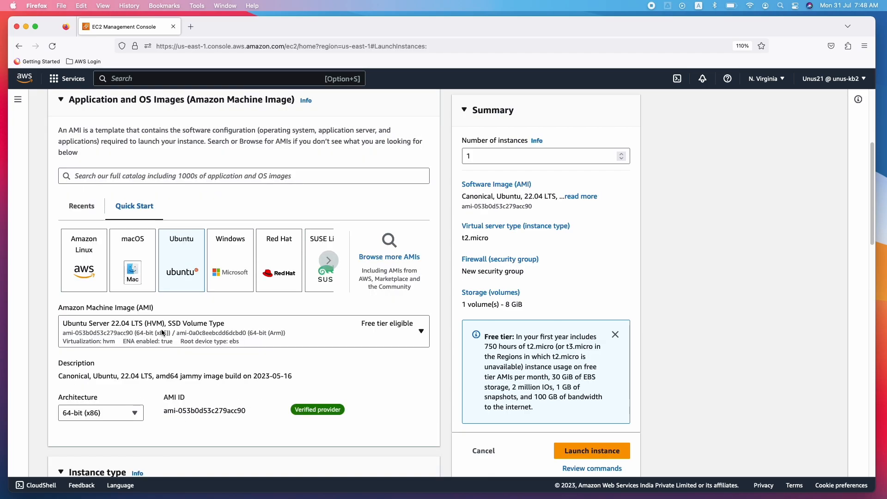
{"action": "scroll", "scroll_direction": "down", "scroll_amount": 3}
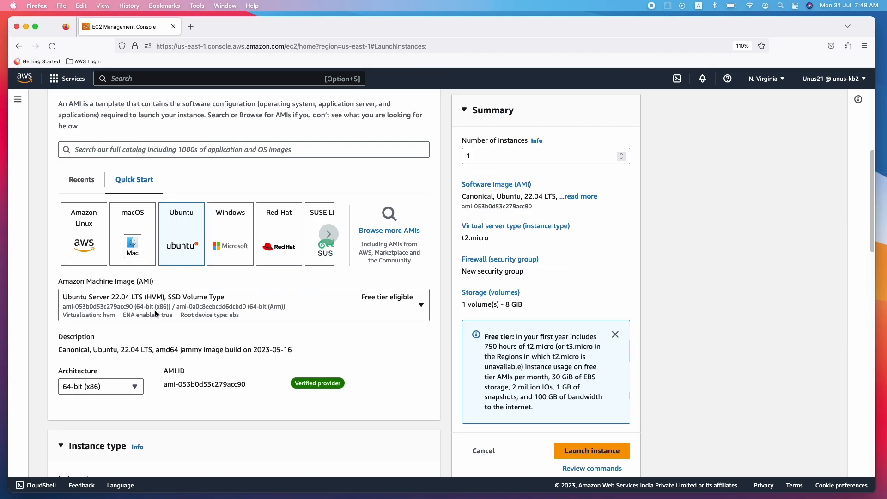
{"action": "scroll", "scroll_direction": "down", "scroll_amount": 3}
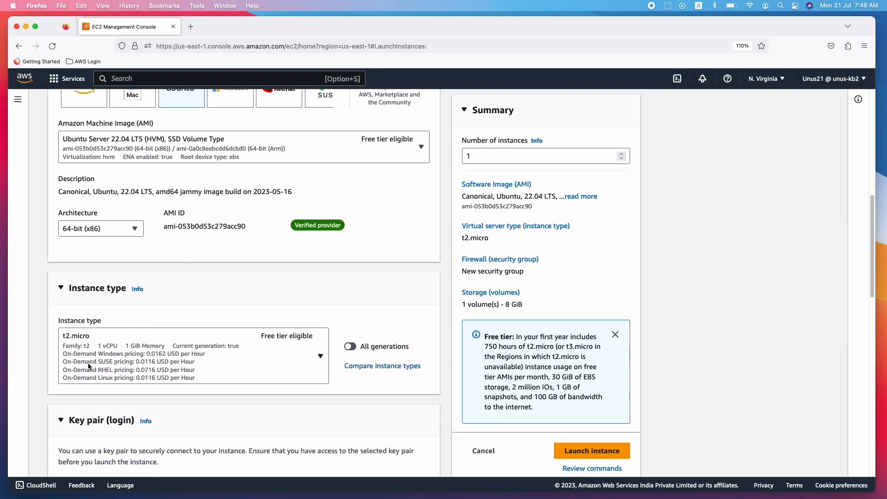
Step: Use key pair unus-kb2-keypair and allow HTTP alongside SSH in the new security group
{"action": "left_click", "coordinate": [192, 349]}
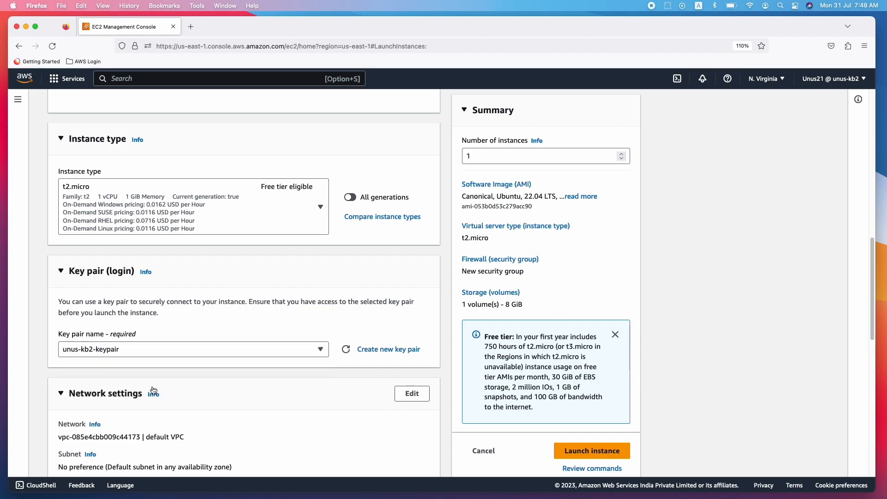
{"action": "scroll", "scroll_direction": "down", "scroll_amount": 3}
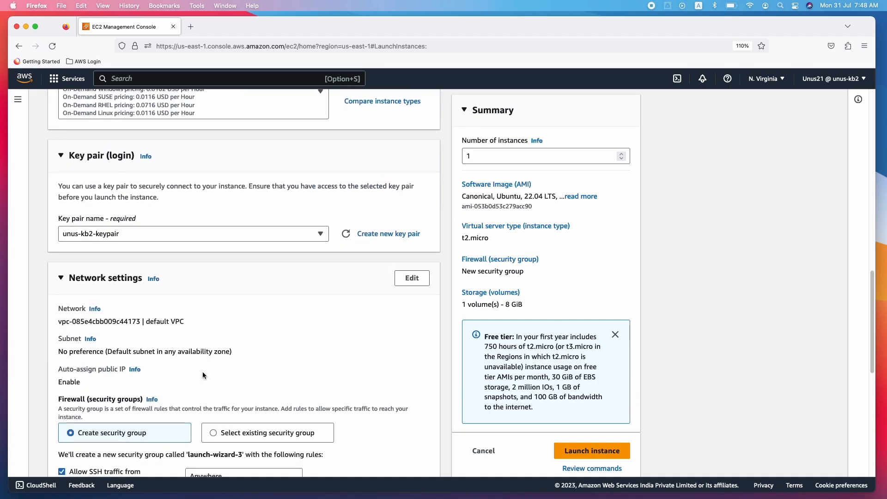
{"action": "scroll", "scroll_direction": "down", "scroll_amount": 3}
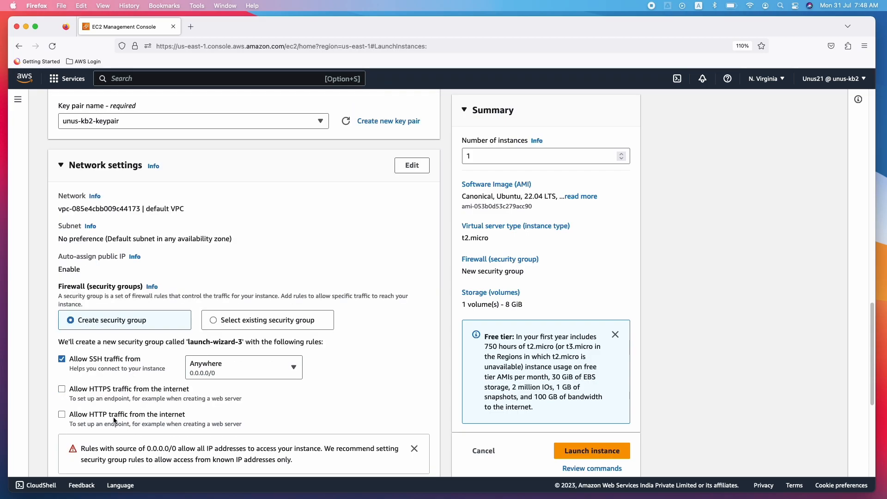
{"action": "scroll", "scroll_direction": "down", "scroll_amount": 3}
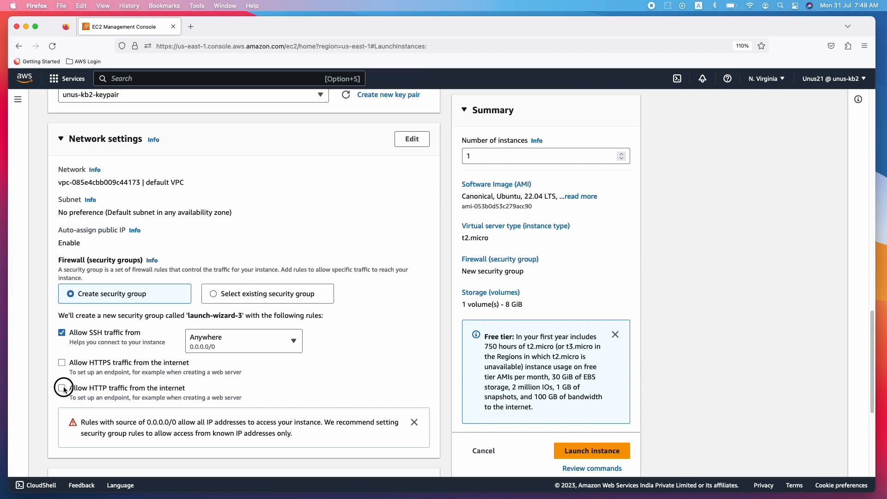
{"action": "left_click", "coordinate": [62, 388]}
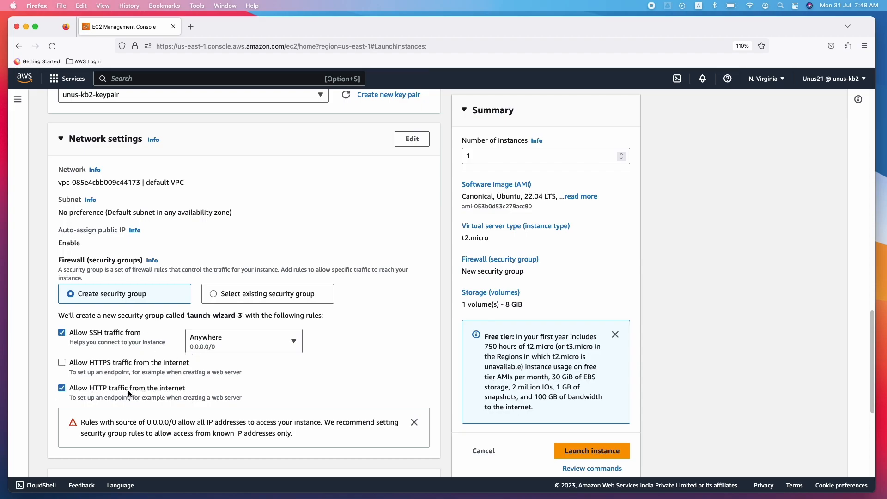
{"action": "scroll", "scroll_direction": "down", "scroll_amount": 3}
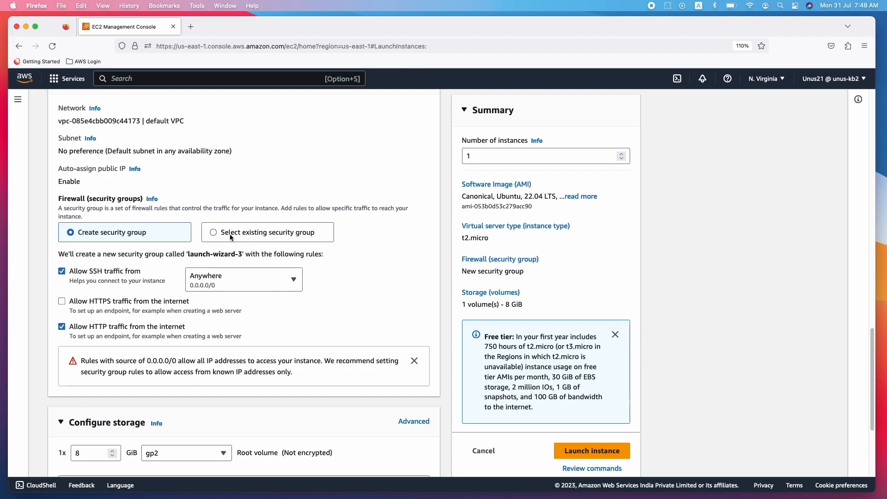
{"action": "mouse_move", "coordinate": [151, 272]}
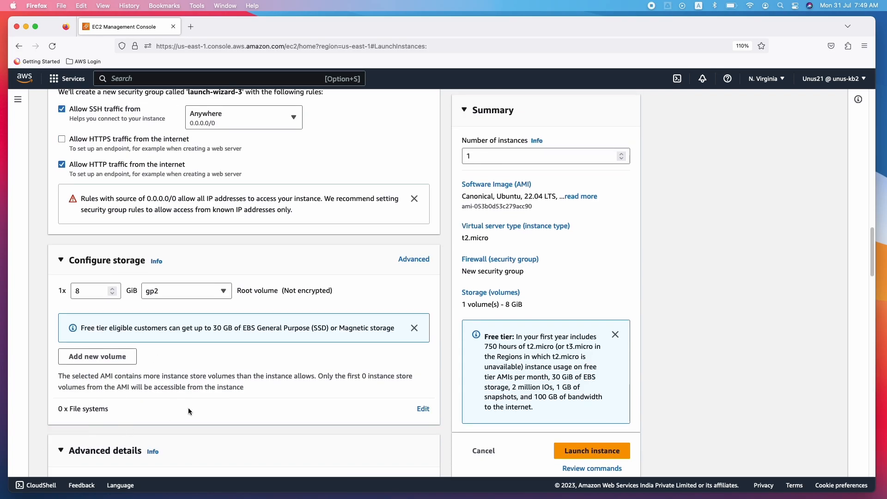
Step: Scroll through Advanced details down to the empty User data field
{"action": "scroll", "scroll_direction": "down", "scroll_amount": 3}
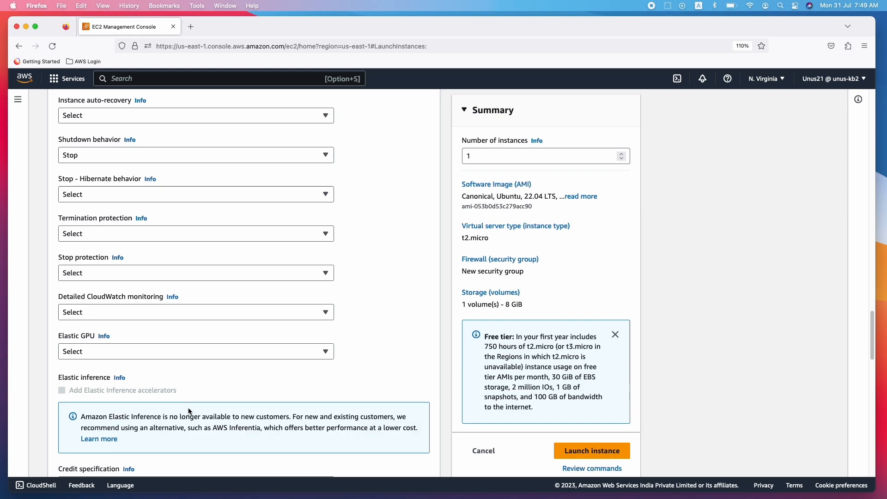
{"action": "scroll", "scroll_direction": "down", "scroll_amount": 3}
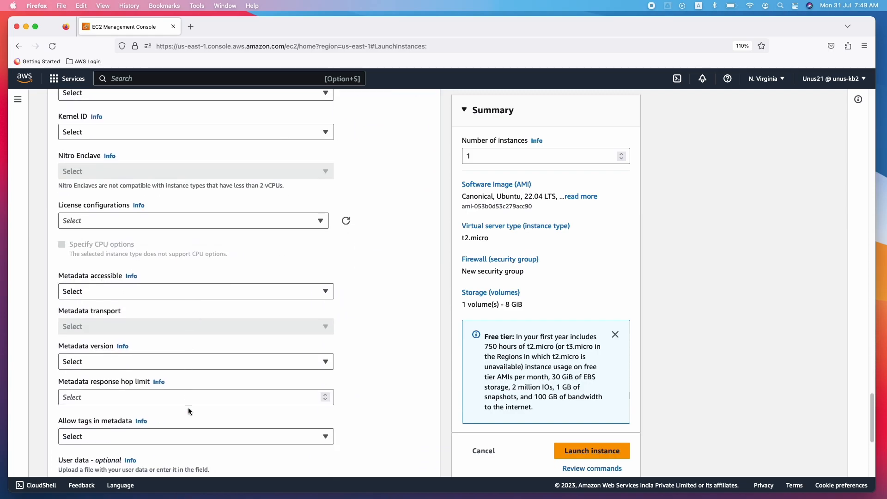
{"action": "scroll", "scroll_direction": "down", "scroll_amount": 3}
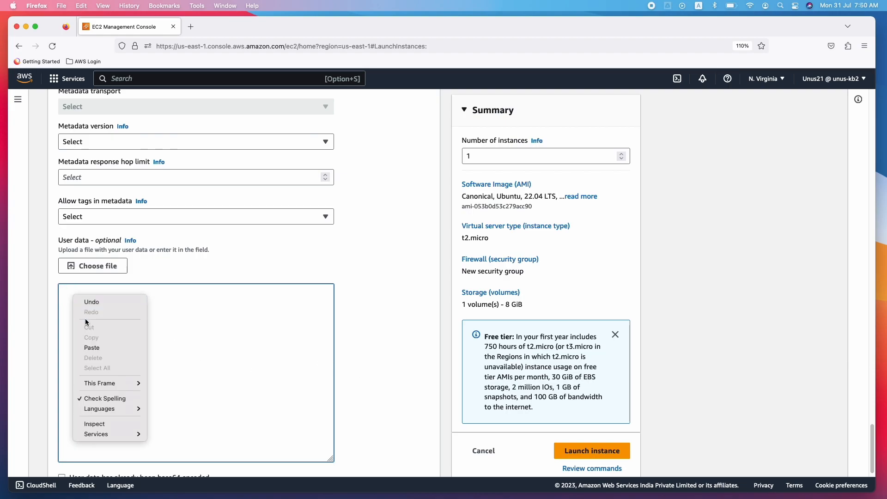
Step: Paste the bash script installing and starting Apache with a blue index.html into User data
{"action": "left_click", "coordinate": [91, 348]}
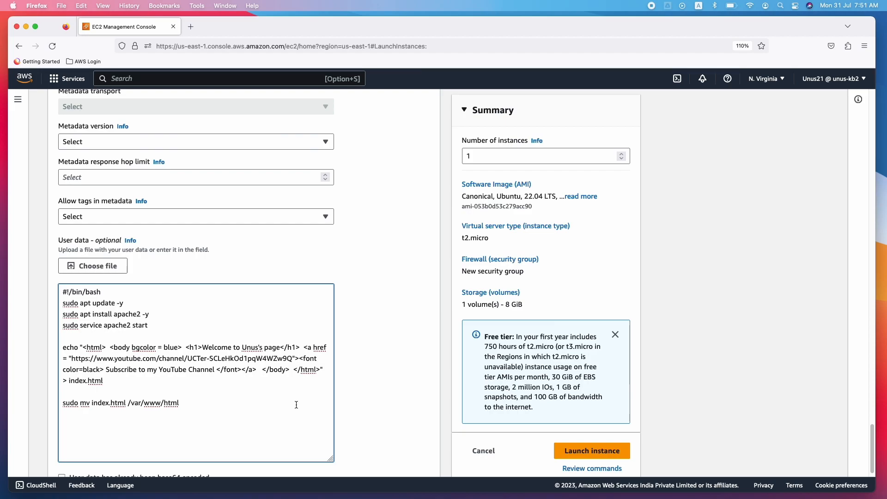
{"action": "scroll", "scroll_direction": "down", "scroll_amount": 3}
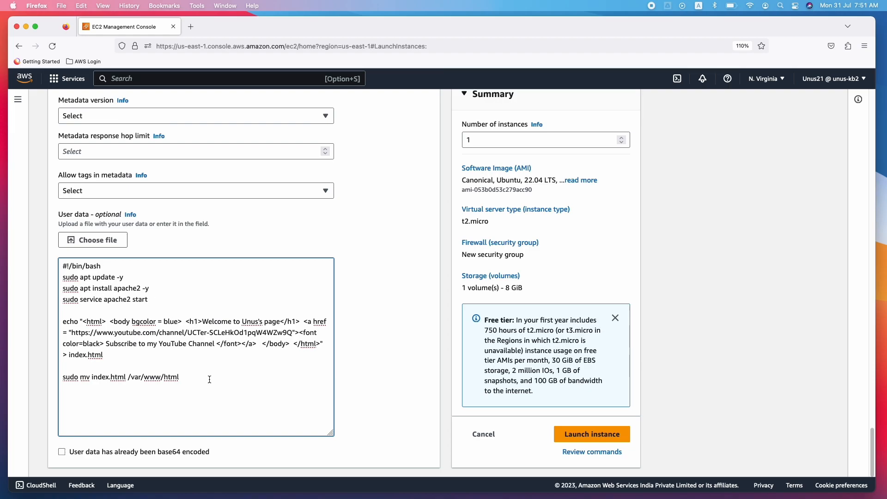
{"action": "mouse_move", "coordinate": [592, 434]}
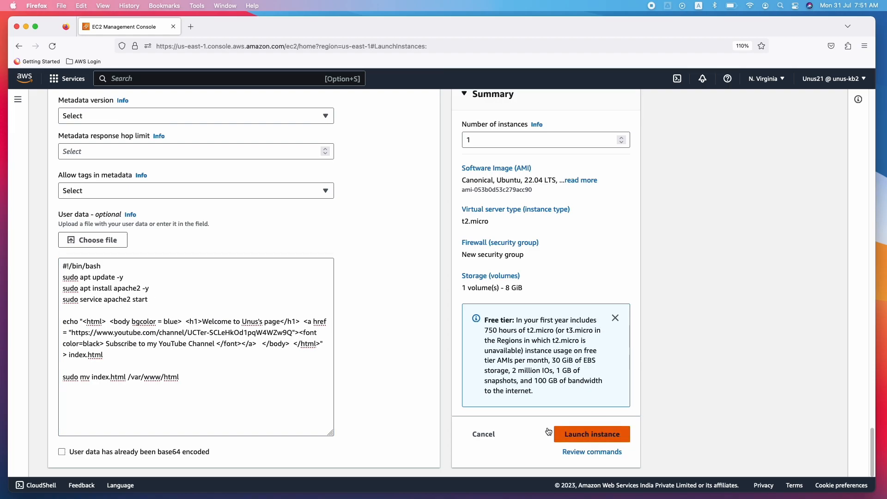
Step: Launch web-server and confirm it is Running with 2/2 status checks passed
{"action": "left_click", "coordinate": [592, 434]}
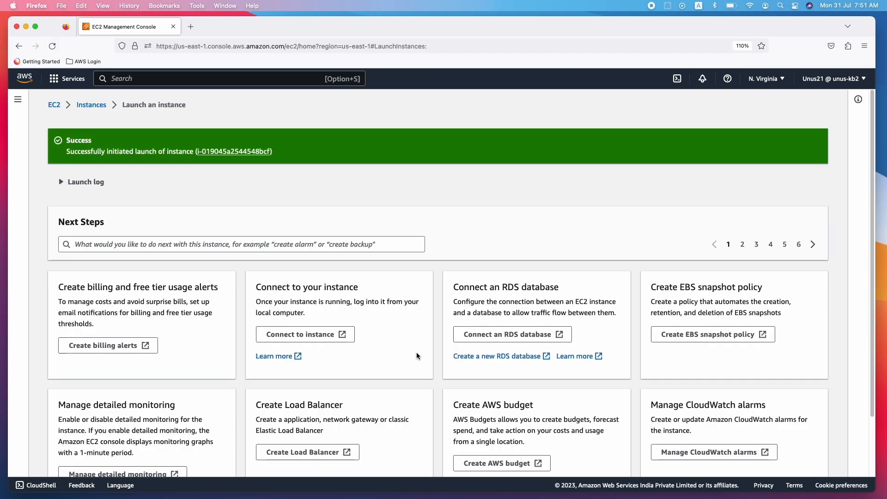
{"action": "scroll", "scroll_direction": "down", "scroll_amount": 3}
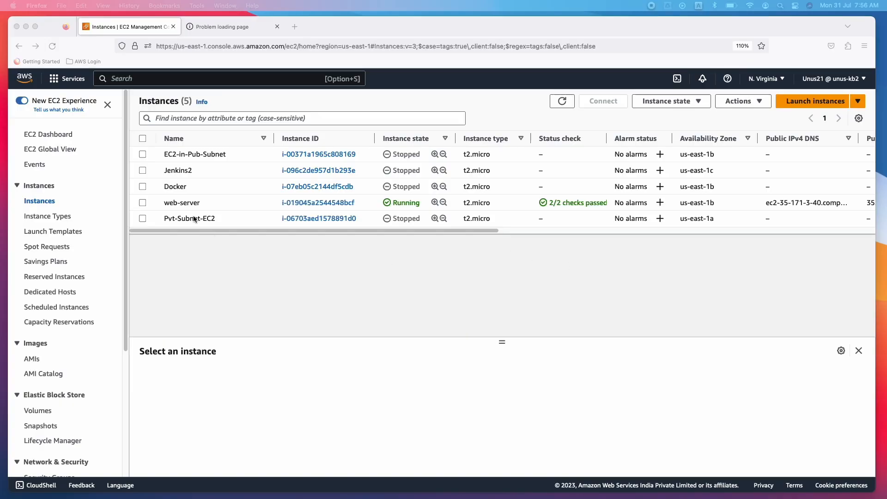
{"action": "mouse_move", "coordinate": [523, 211]}
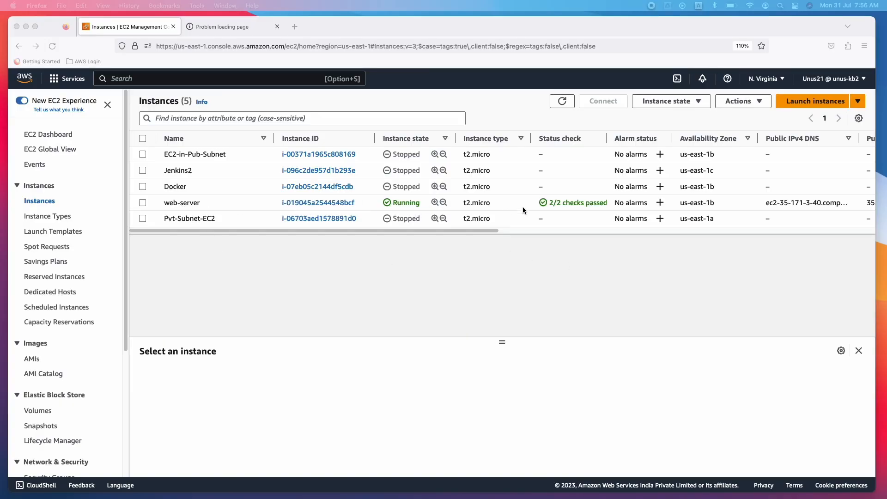
{"action": "mouse_move", "coordinate": [601, 211]}
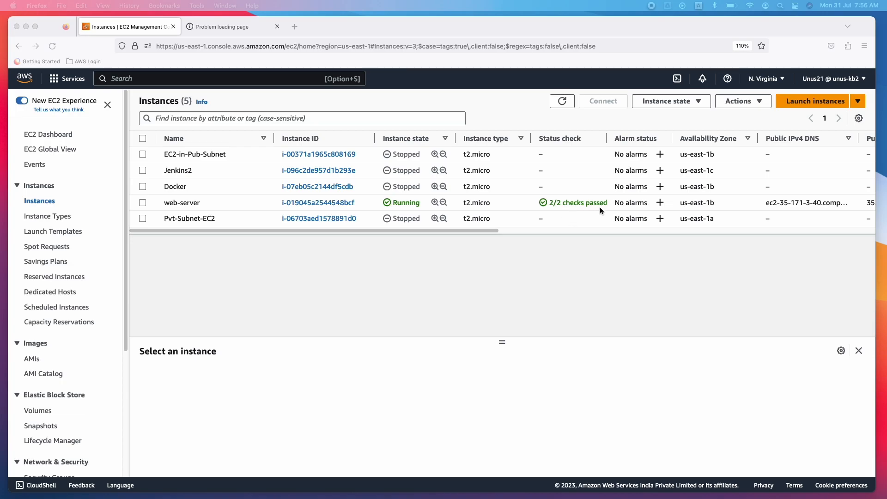
{"action": "mouse_move", "coordinate": [245, 228]}
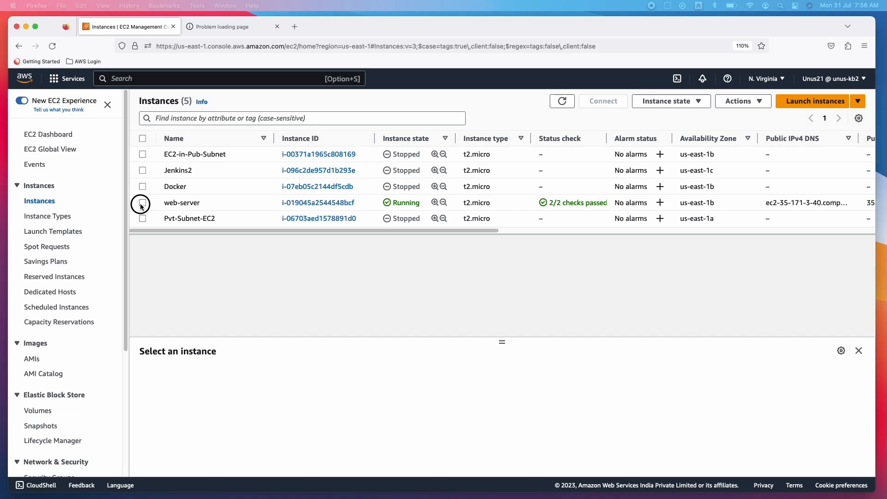
Step: Select web-server and copy its public IPv4 address
{"action": "left_click", "coordinate": [143, 203]}
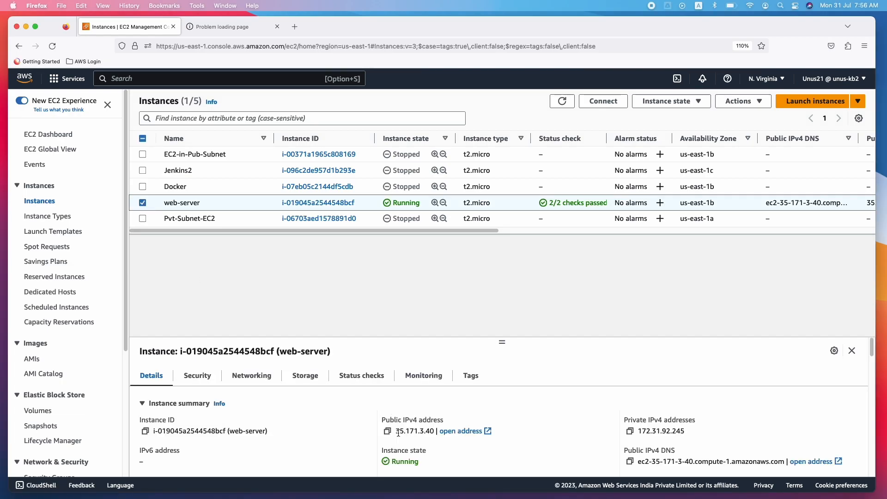
{"action": "left_click", "coordinate": [387, 431]}
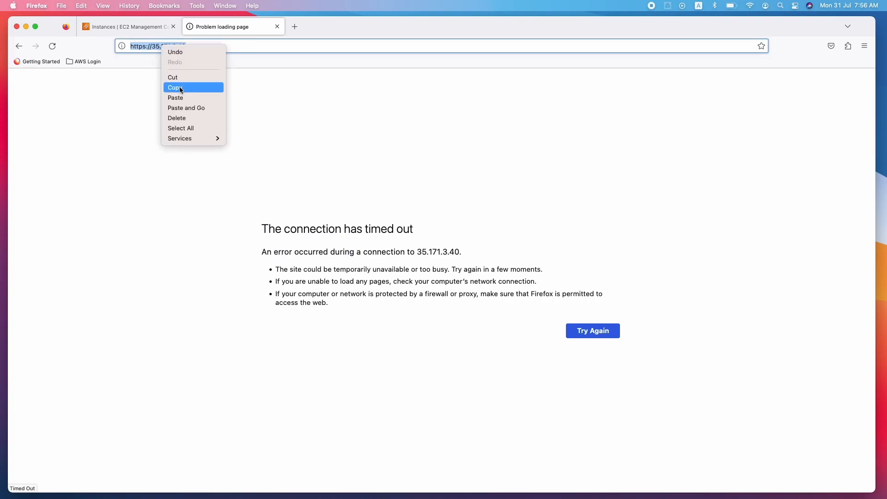
Step: Load 35.171.3.40 to view the blue 'Welcome to Unus's page' site, then return to EC2
{"action": "left_click", "coordinate": [176, 87]}
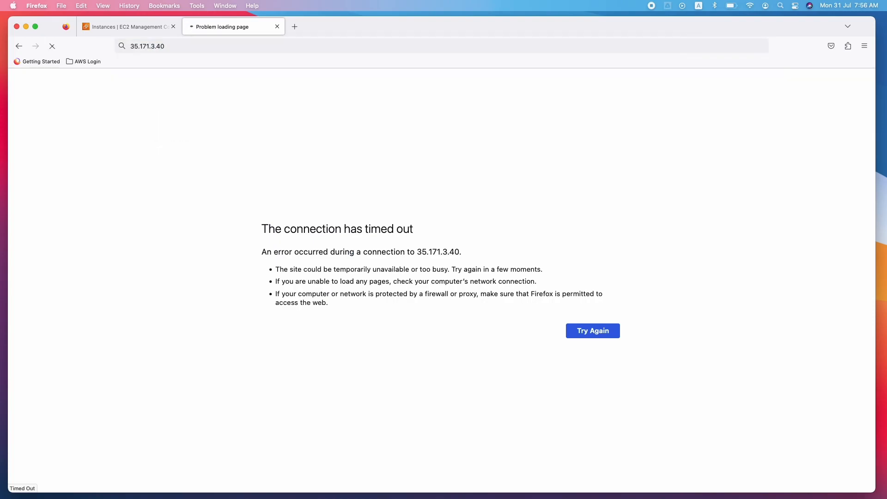
{"action": "left_click", "coordinate": [593, 331]}
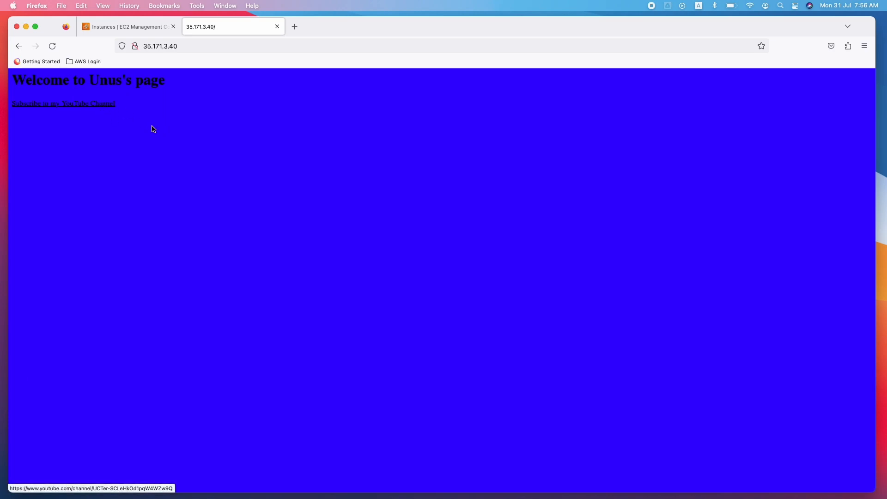
{"action": "mouse_move", "coordinate": [151, 151]}
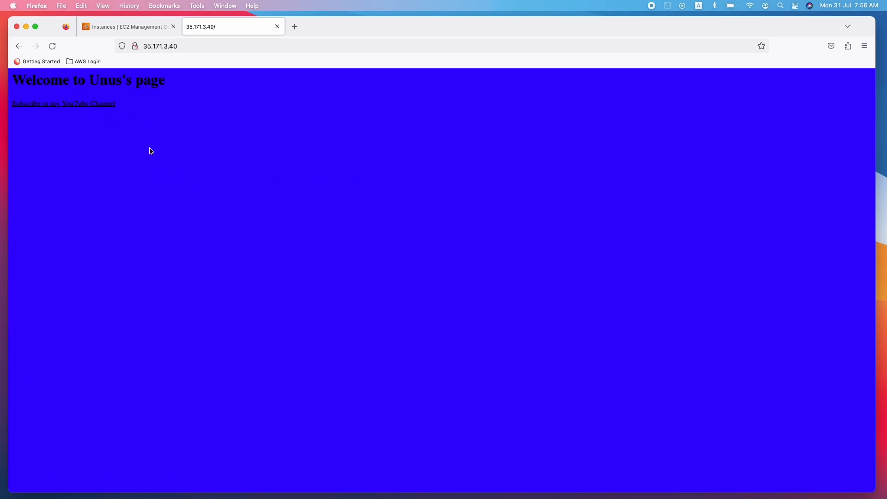
{"action": "mouse_move", "coordinate": [50, 91]}
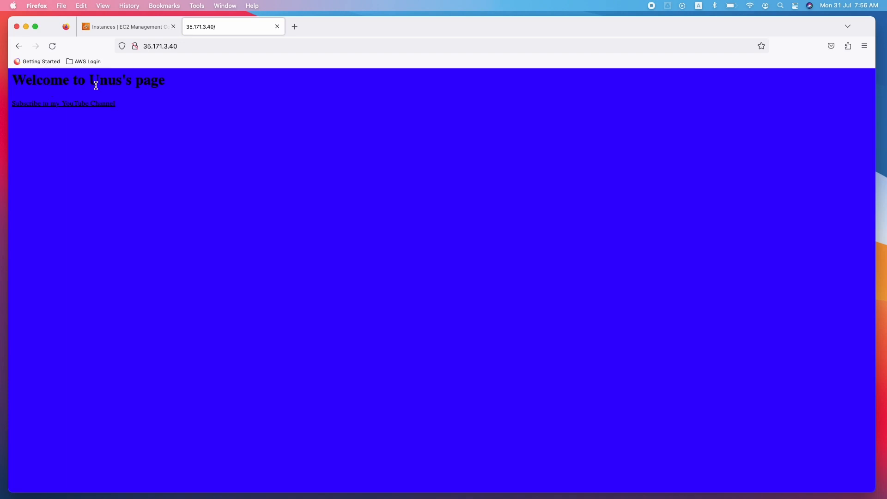
{"action": "mouse_move", "coordinate": [72, 108]}
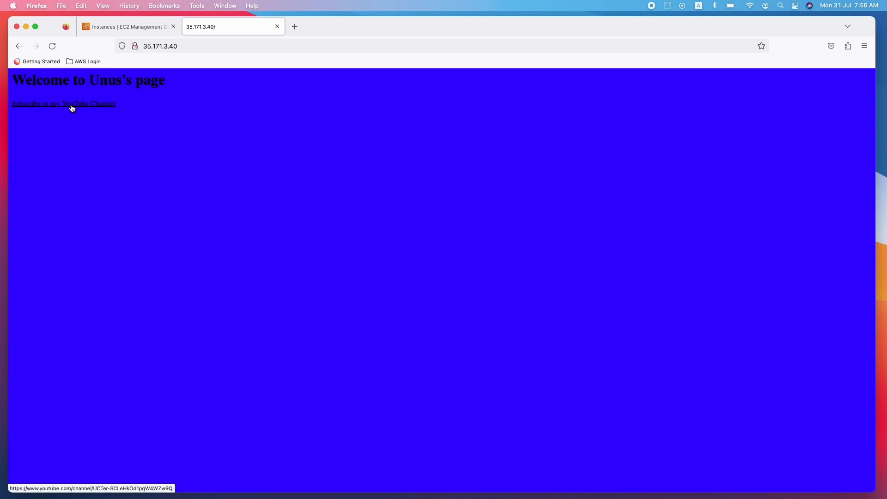
{"action": "mouse_move", "coordinate": [91, 109]}
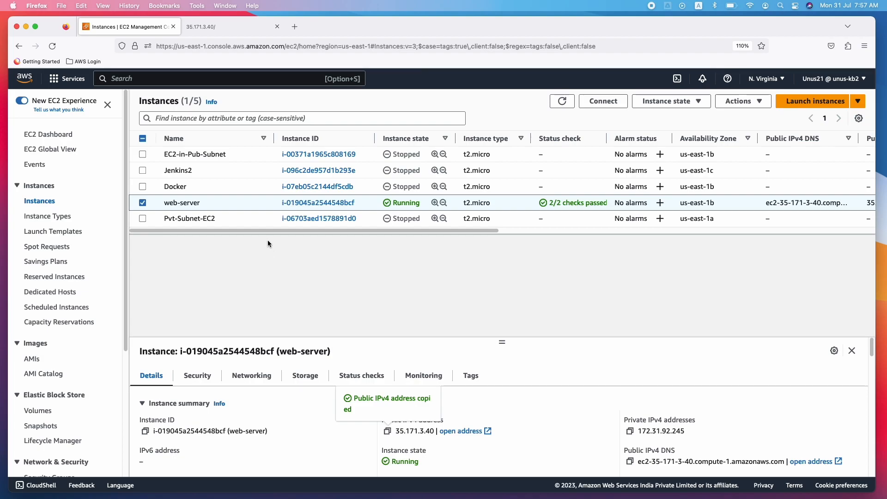
{"action": "mouse_move", "coordinate": [709, 116]}
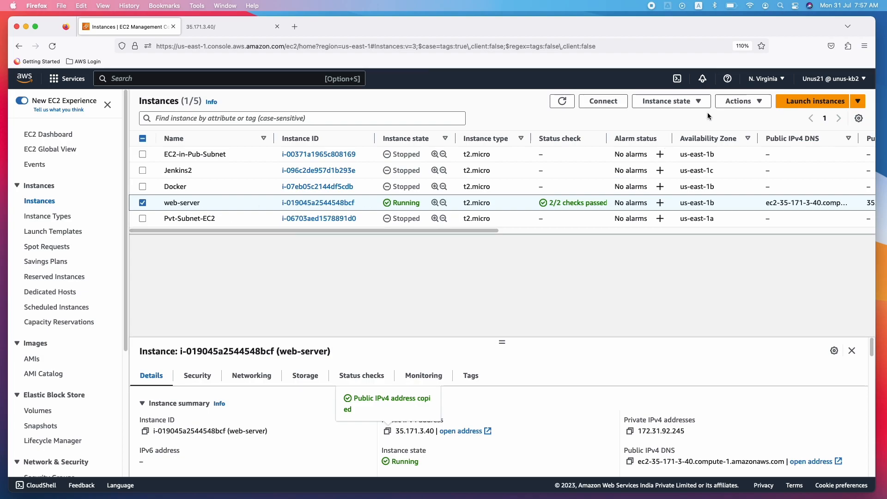
Step: Open Edit user data for web-server from Actions > Instance settings
{"action": "left_click", "coordinate": [742, 101]}
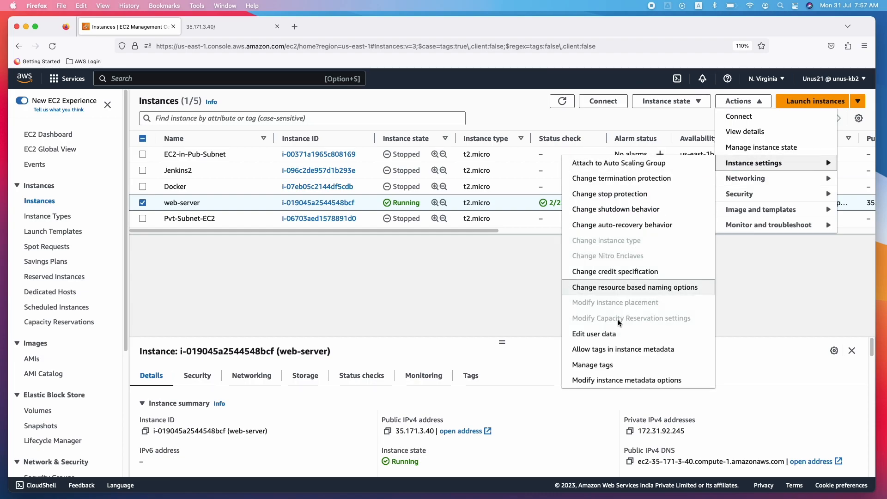
{"action": "mouse_move", "coordinate": [602, 338]}
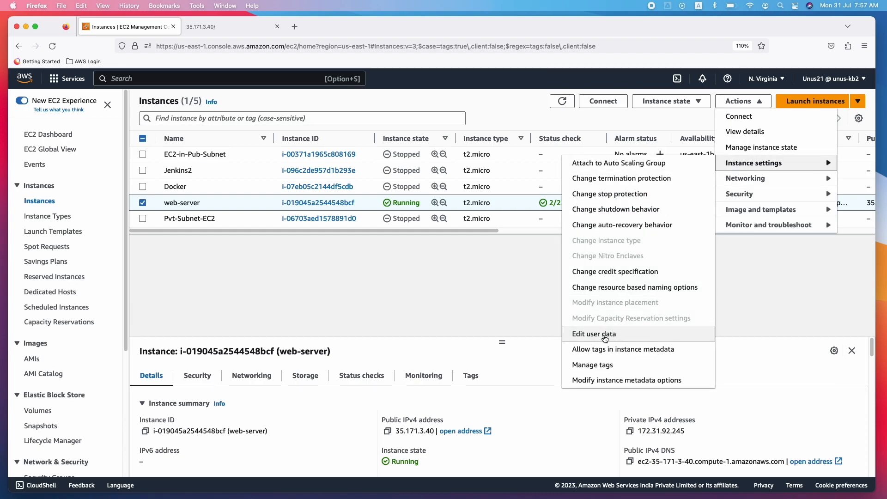
{"action": "left_click", "coordinate": [593, 333]}
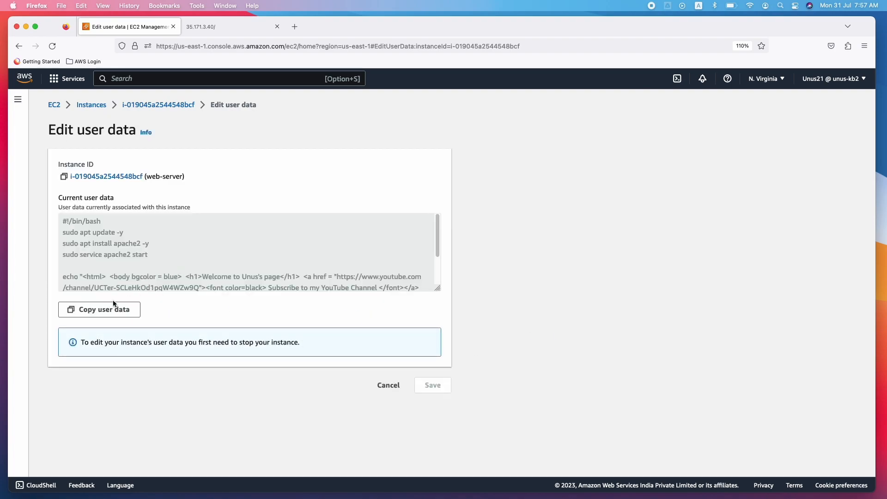
{"action": "mouse_move", "coordinate": [388, 343]}
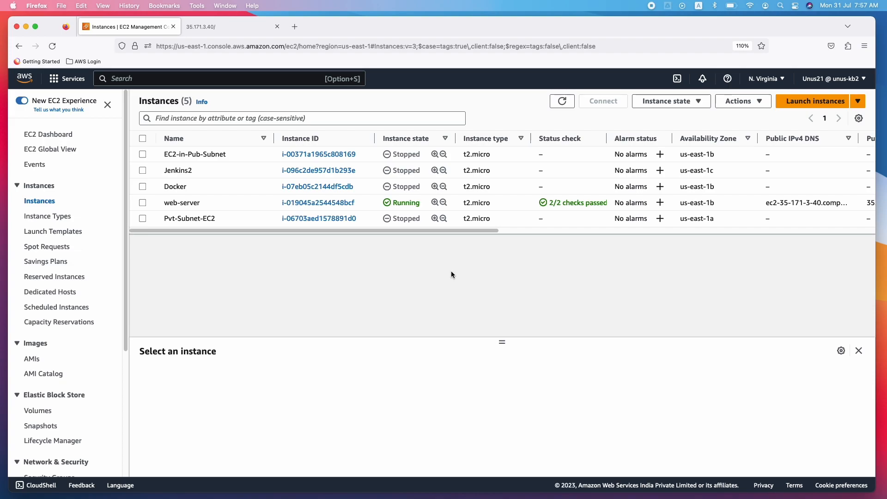
{"action": "mouse_move", "coordinate": [464, 273]}
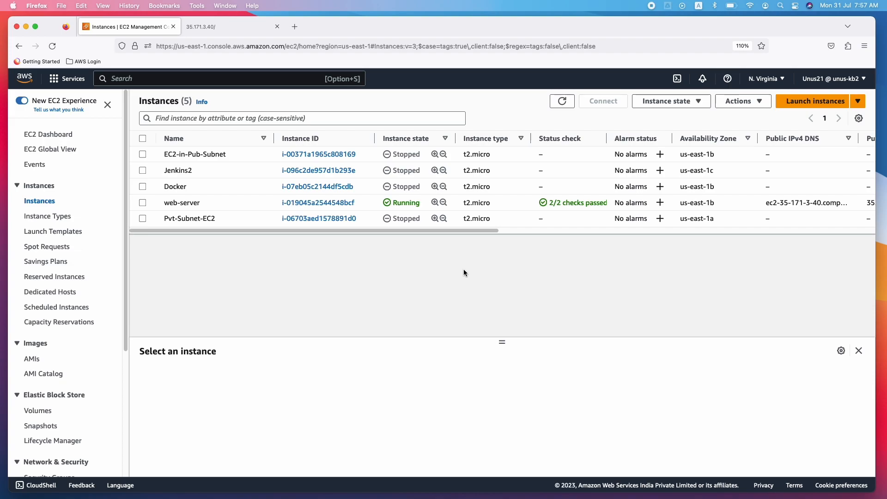